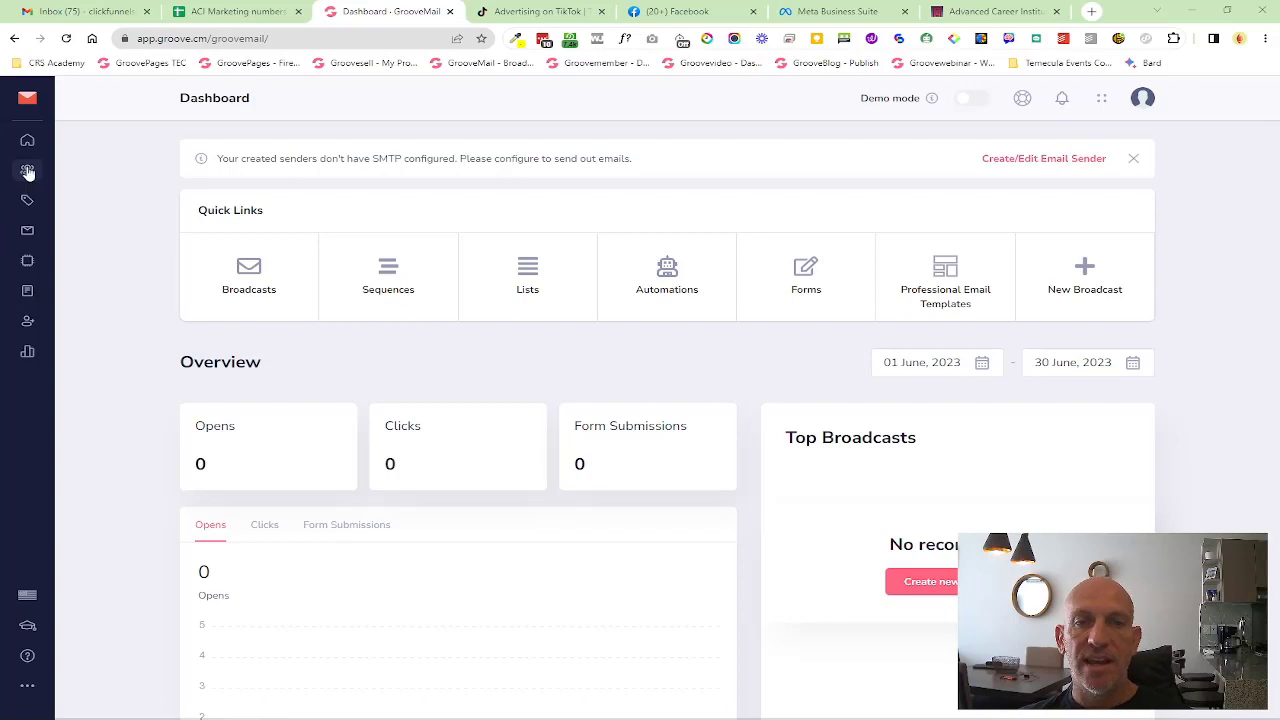
Step: Open the Contacts page from the sidebar's CONTACTS section to list the three contacts
click(28, 172)
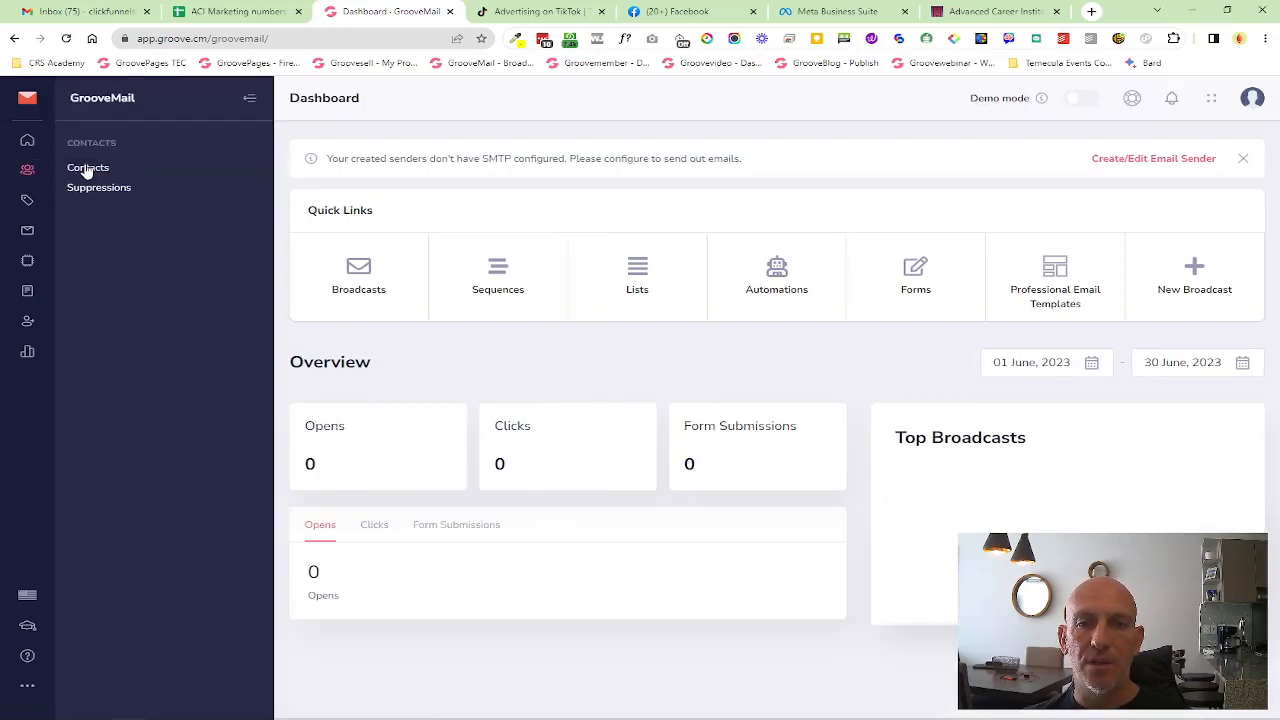
click(88, 167)
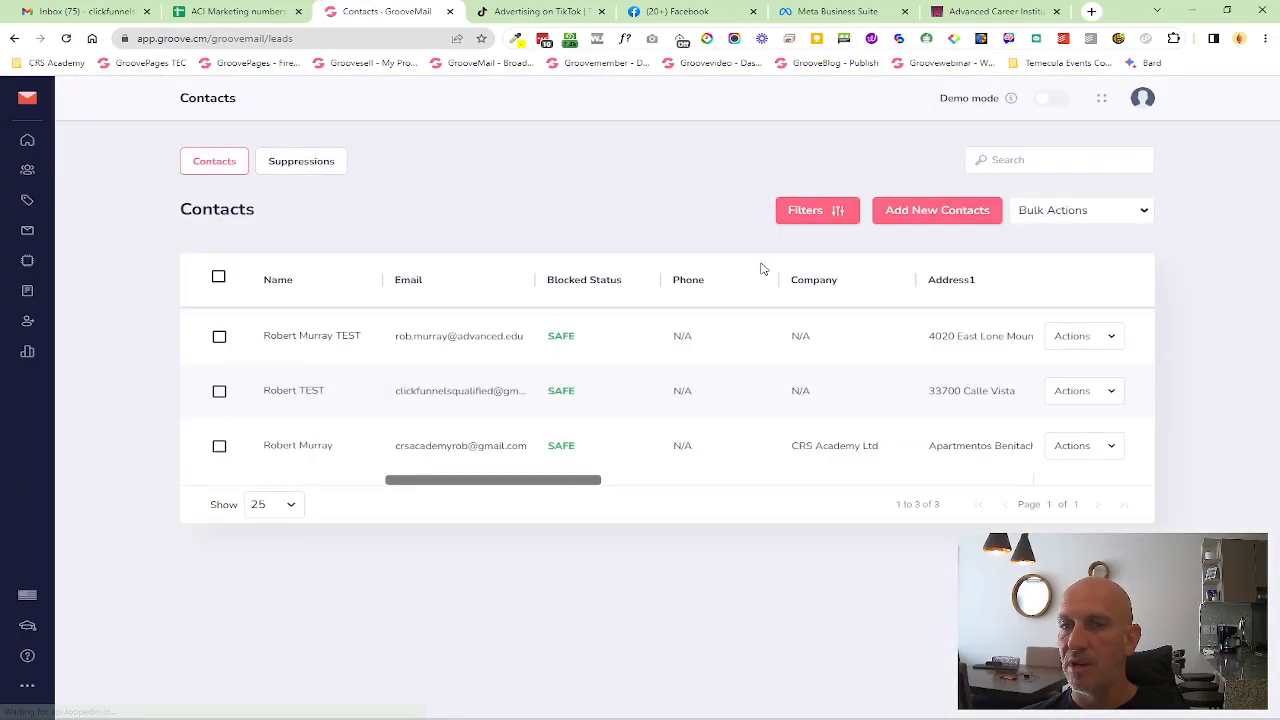
click(219, 336)
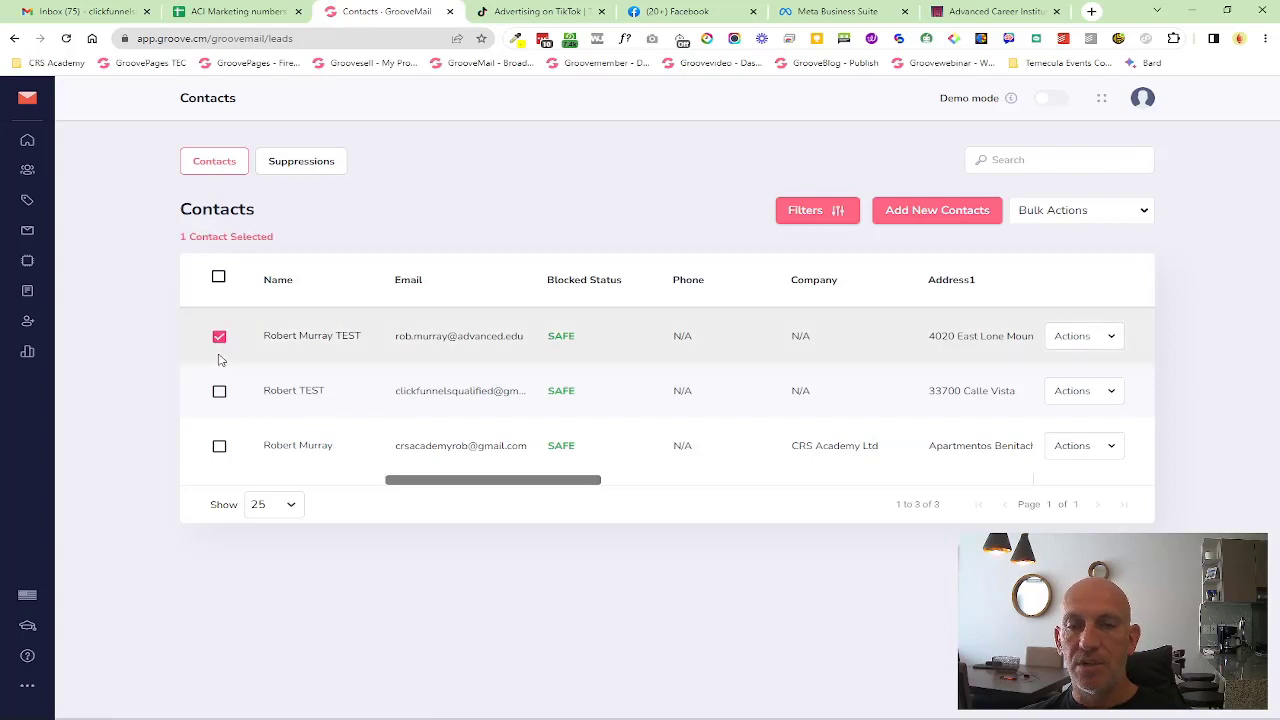
click(219, 391)
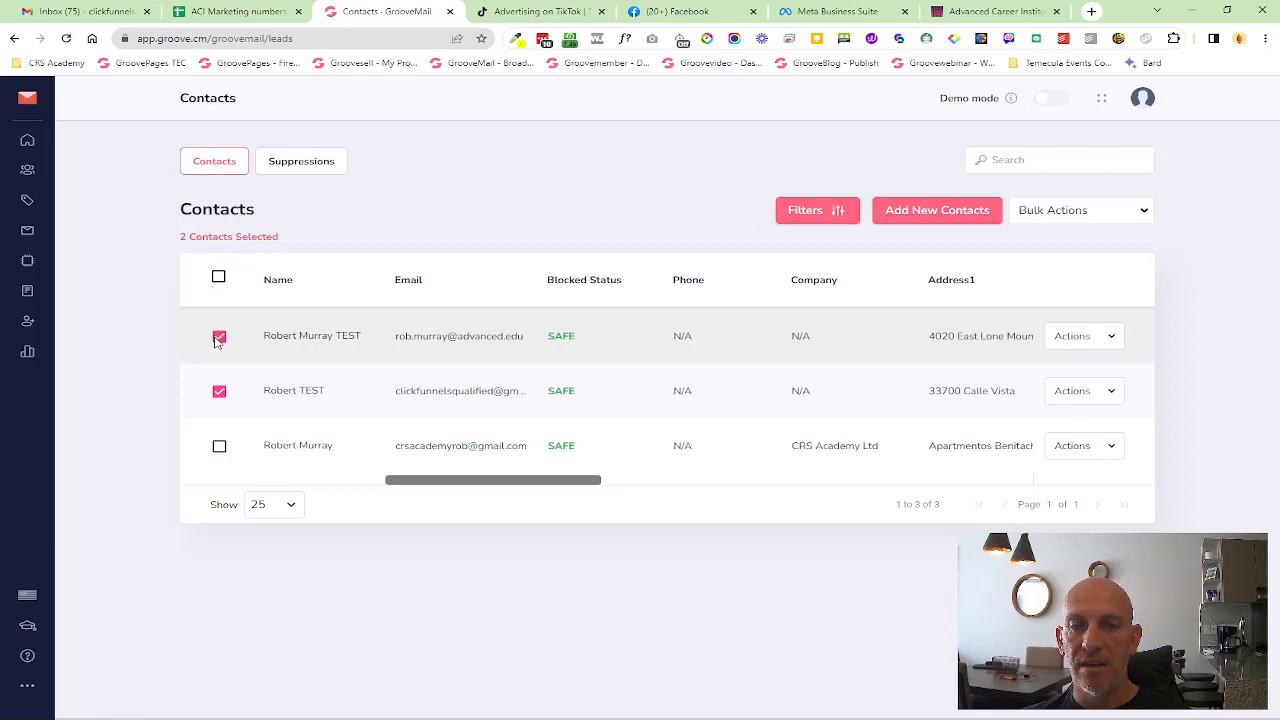
click(219, 278)
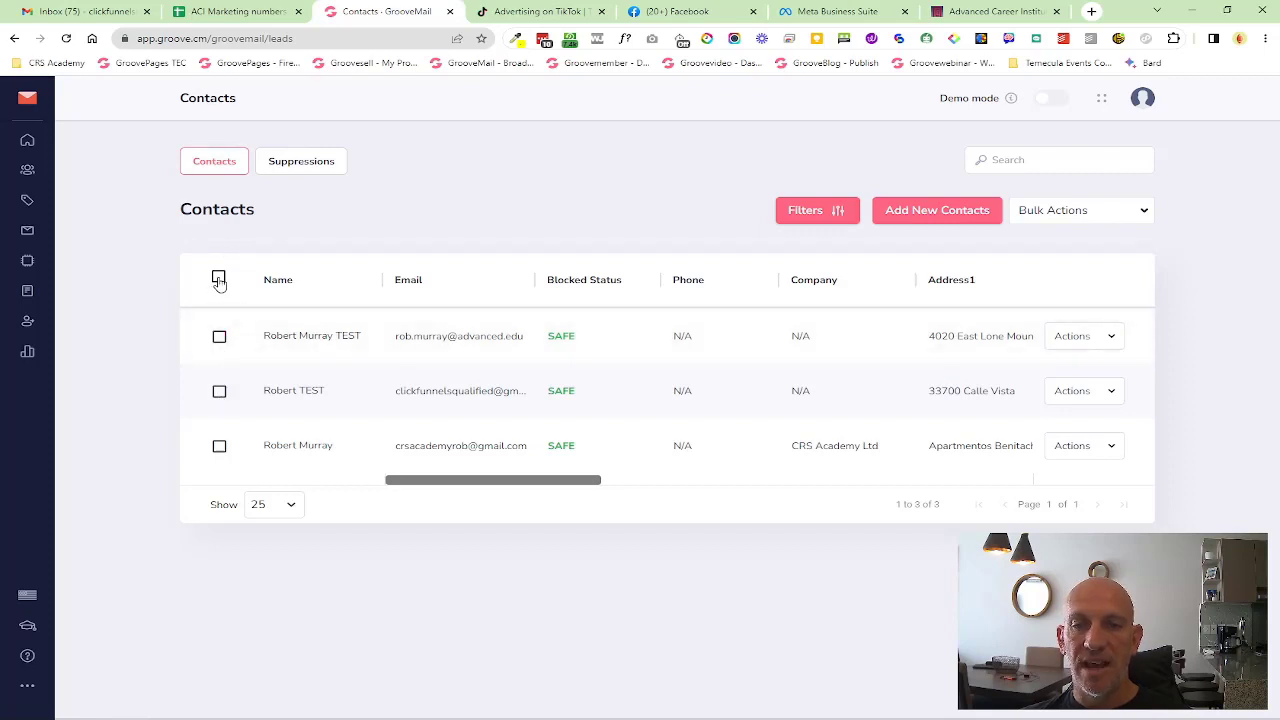
Step: Toggle the header checkbox, then use Bulk Actions' Select All Contacts to select all three
click(218, 279)
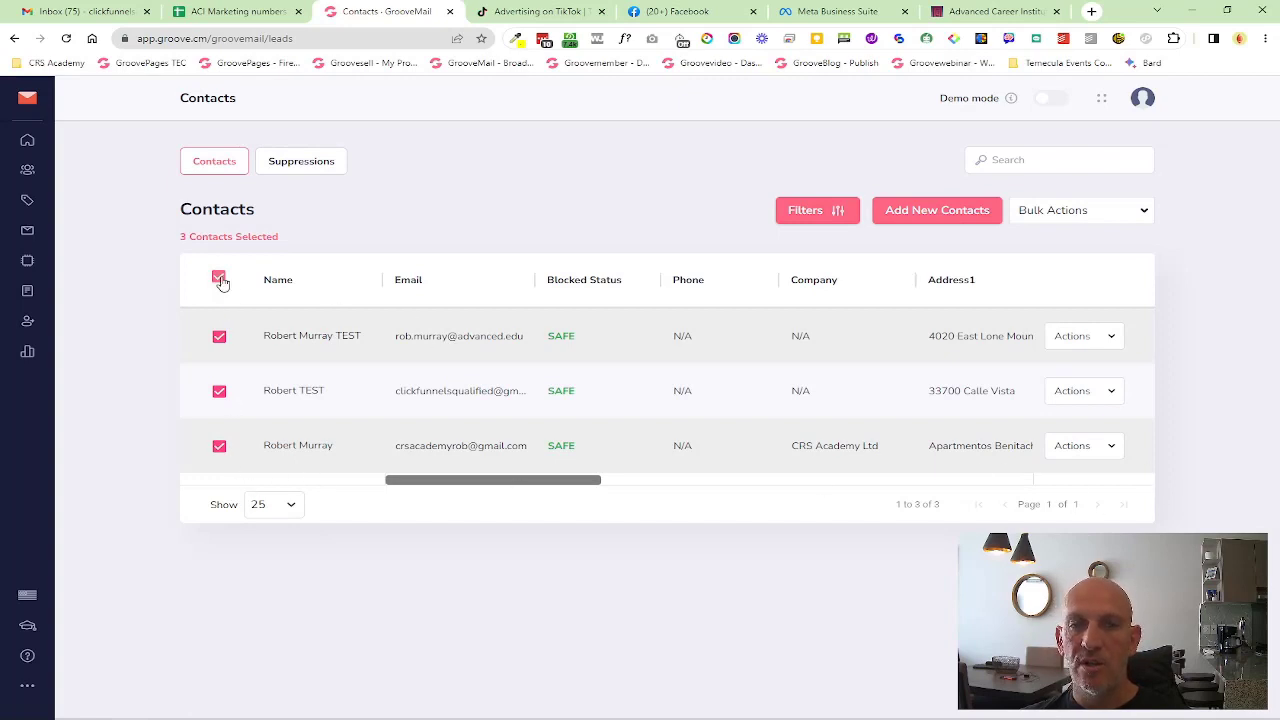
click(1081, 210)
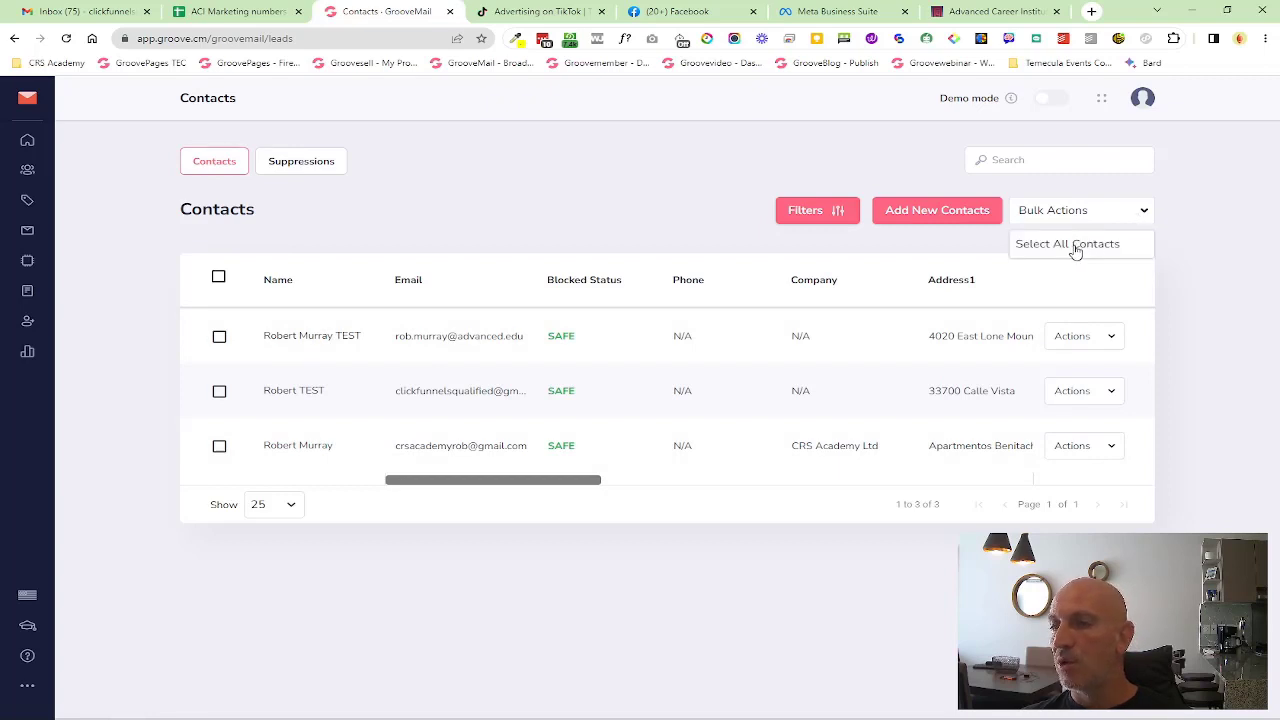
click(1067, 243)
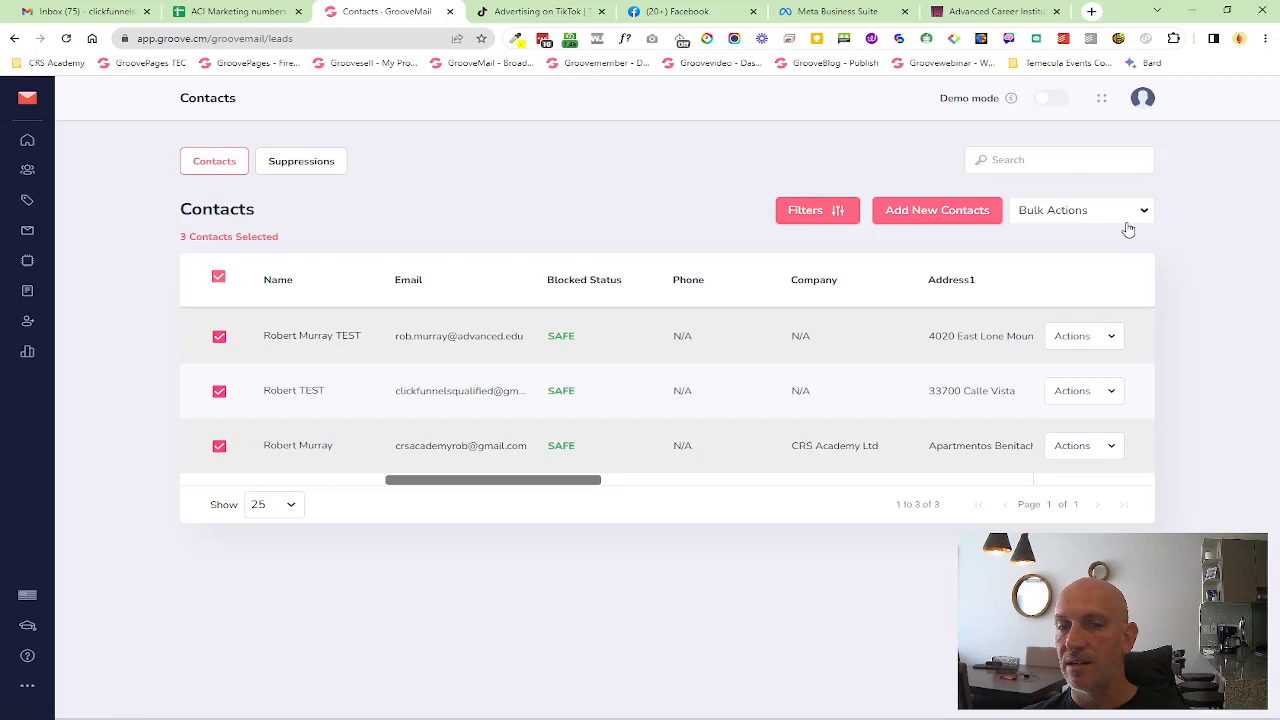
click(1080, 210)
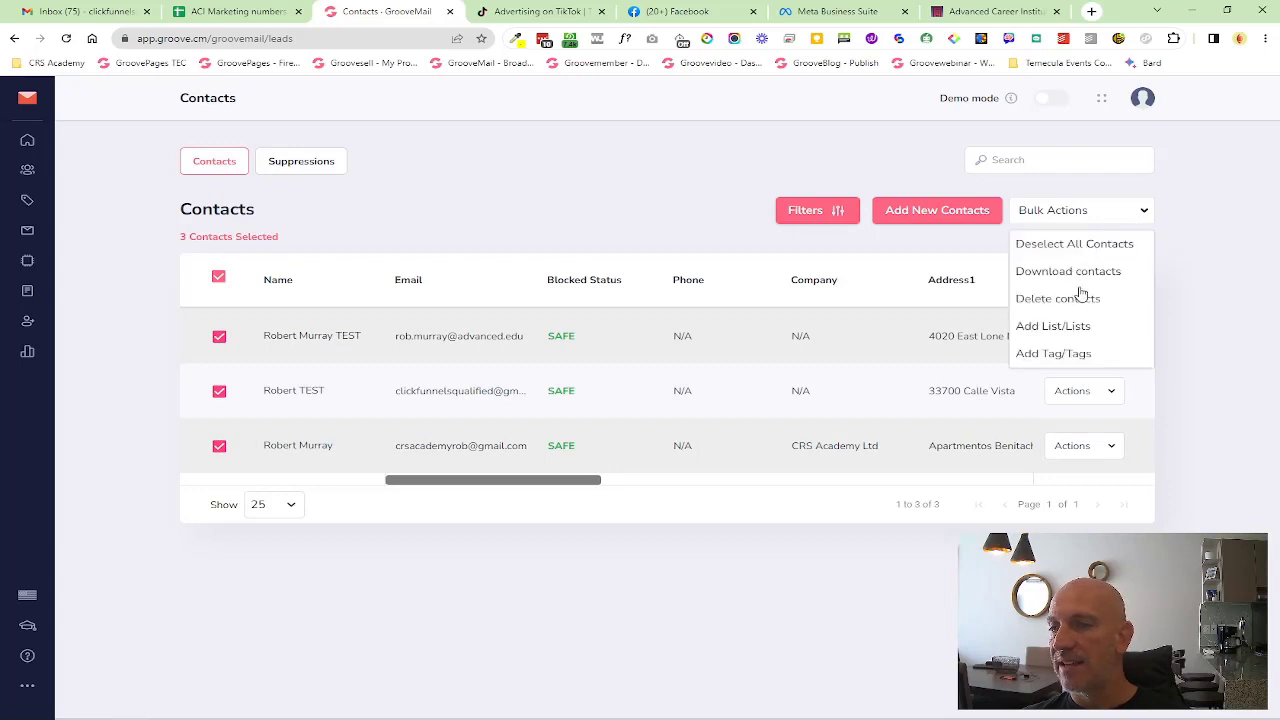
mouse_move(1110, 257)
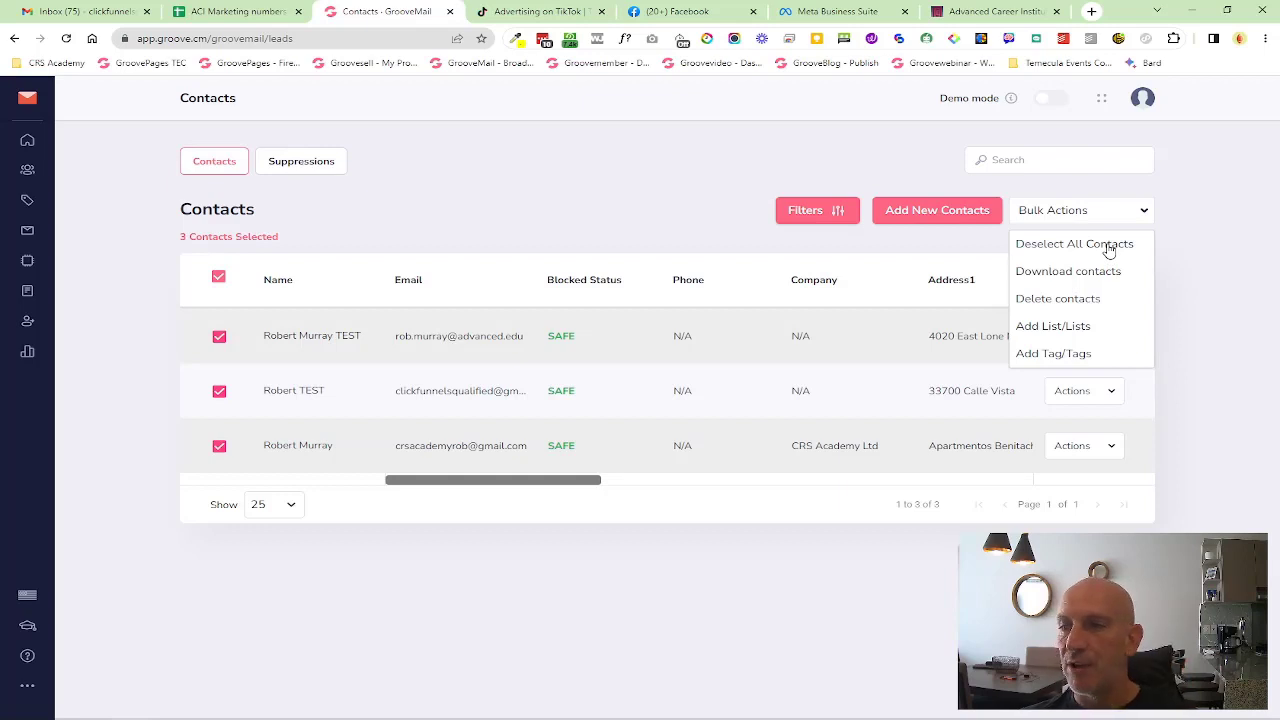
mouse_move(1166, 260)
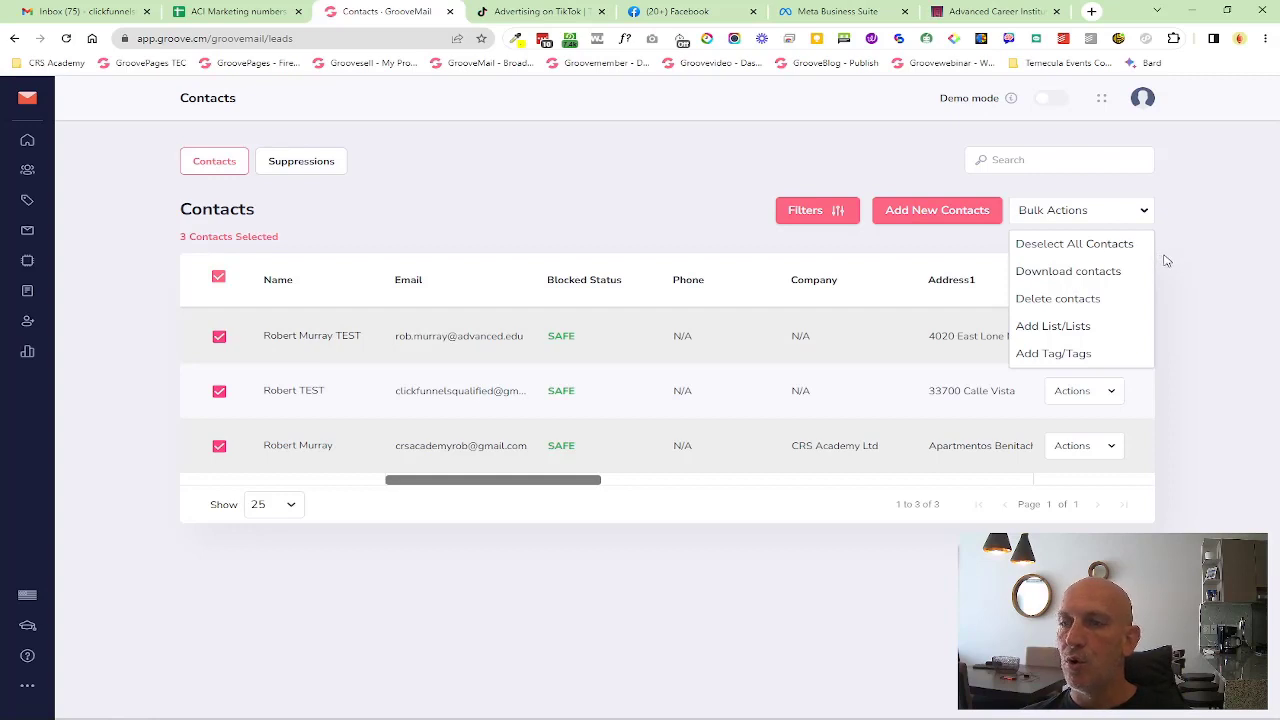
click(1080, 210)
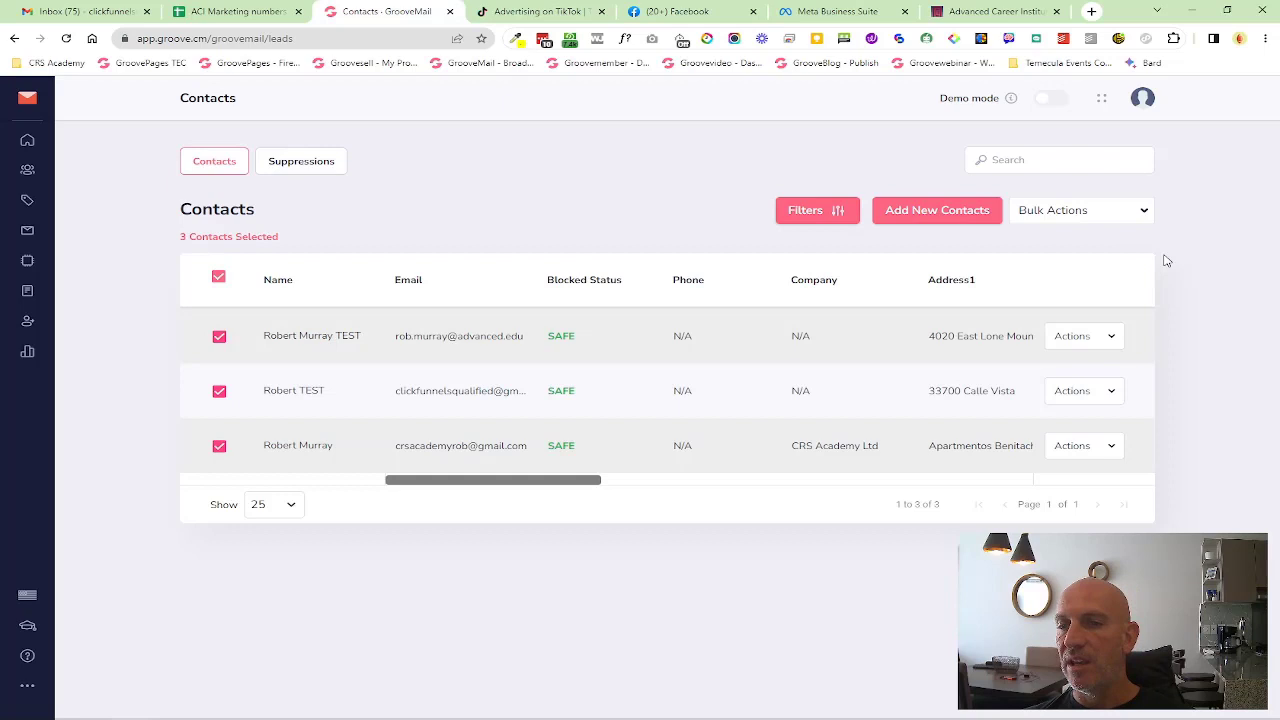
mouse_move(727, 280)
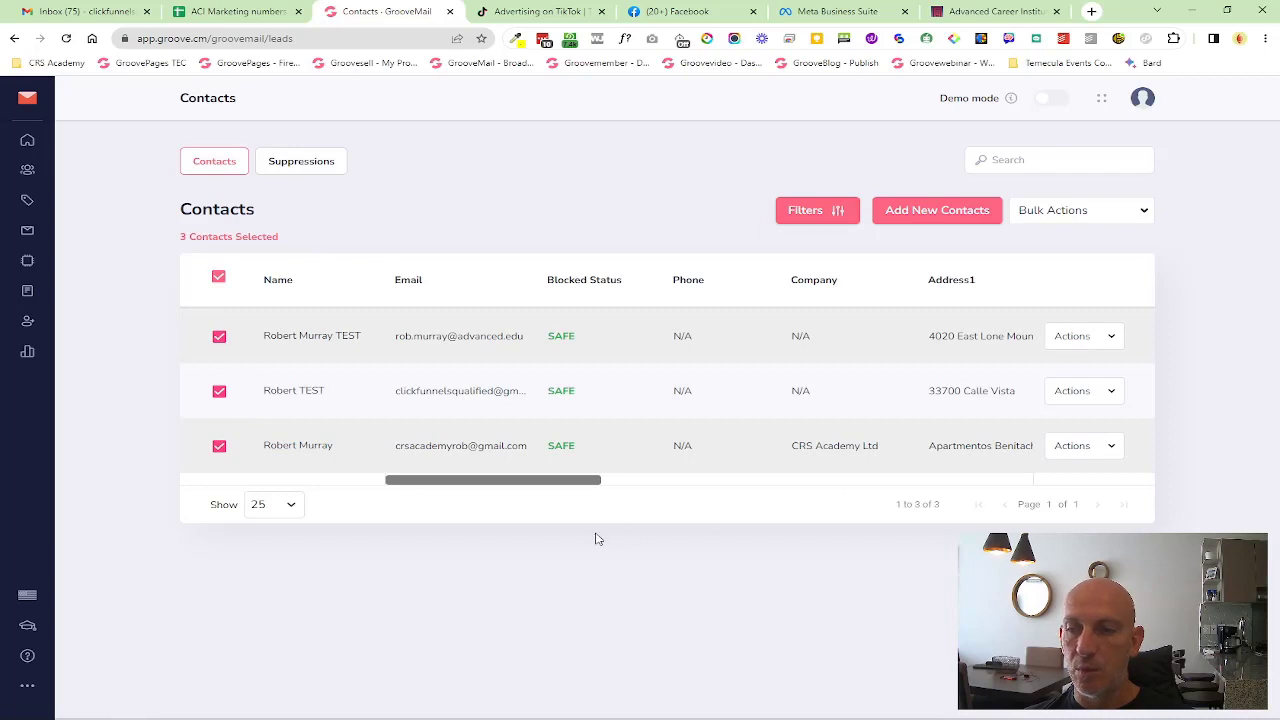
click(1080, 210)
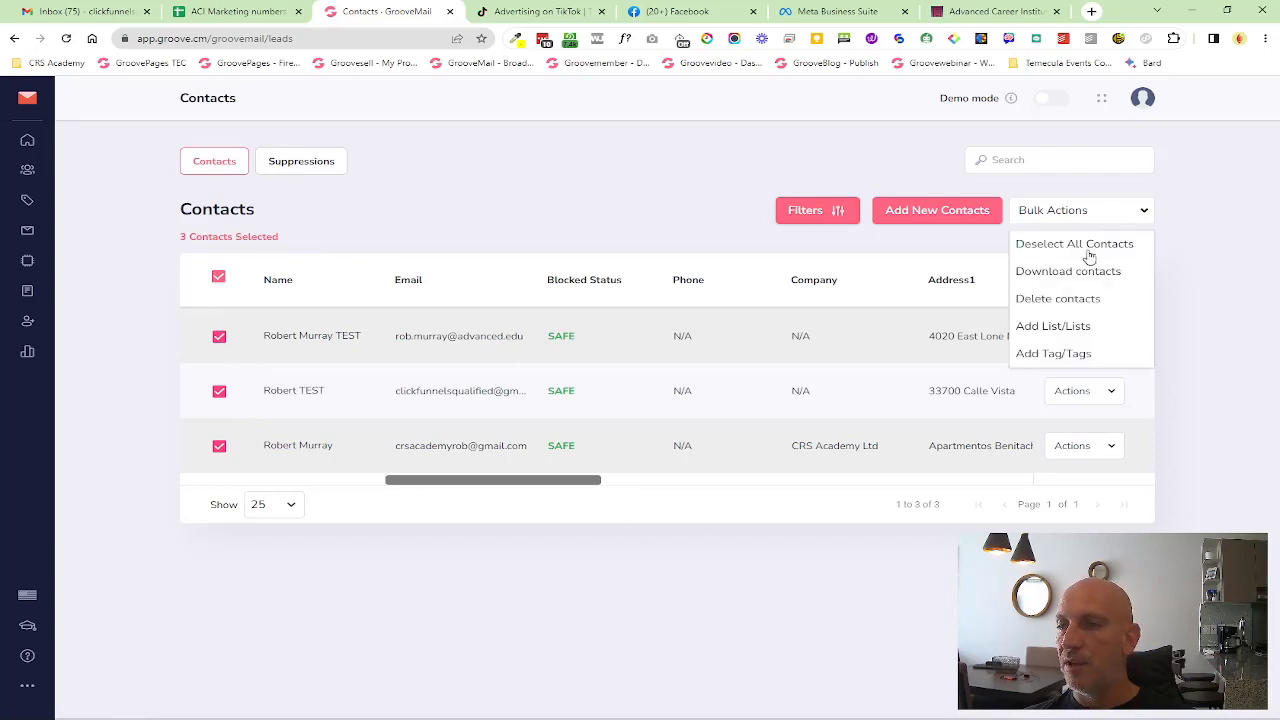
click(1074, 243)
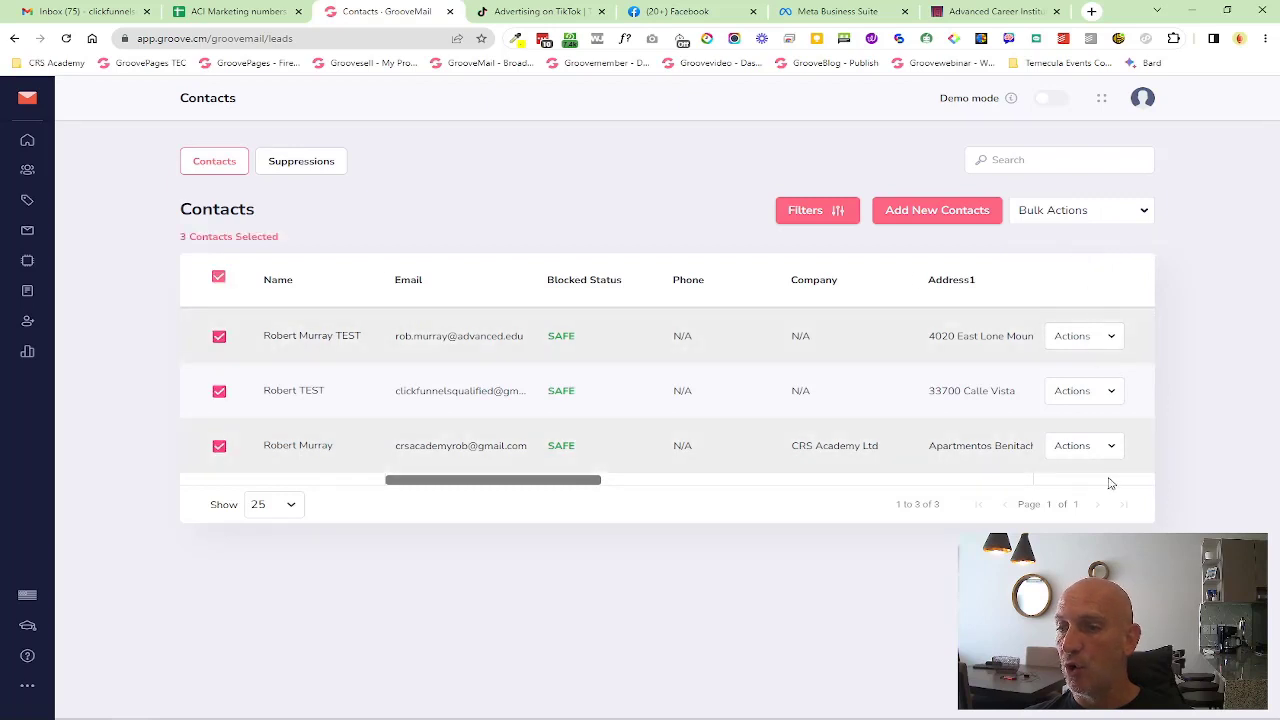
mouse_move(1051, 514)
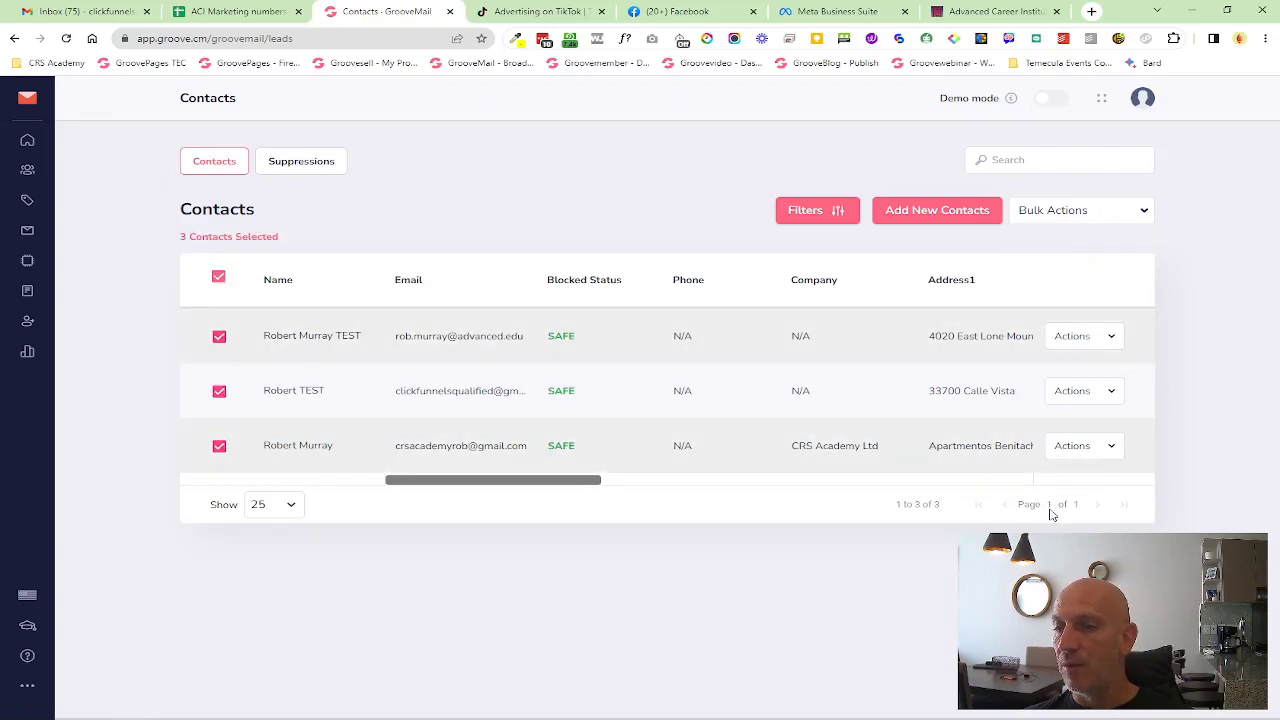